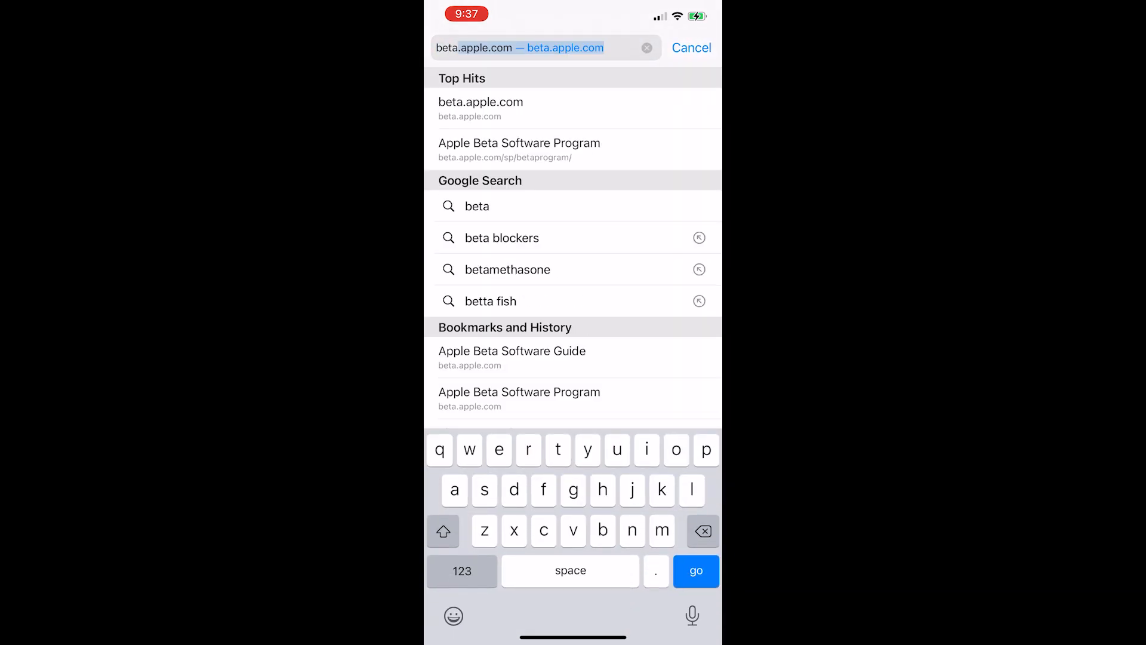
Step: Navigate beta.apple.com to the iOS device enrollment guide's Install profile step
key("m")
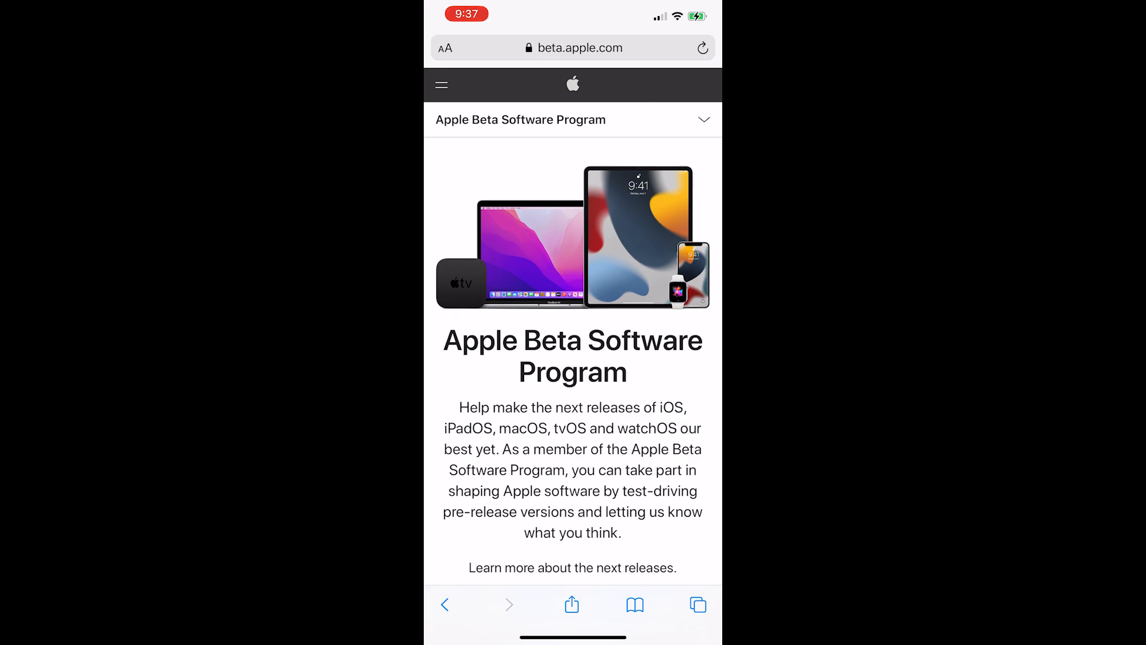
scroll("down", 3)
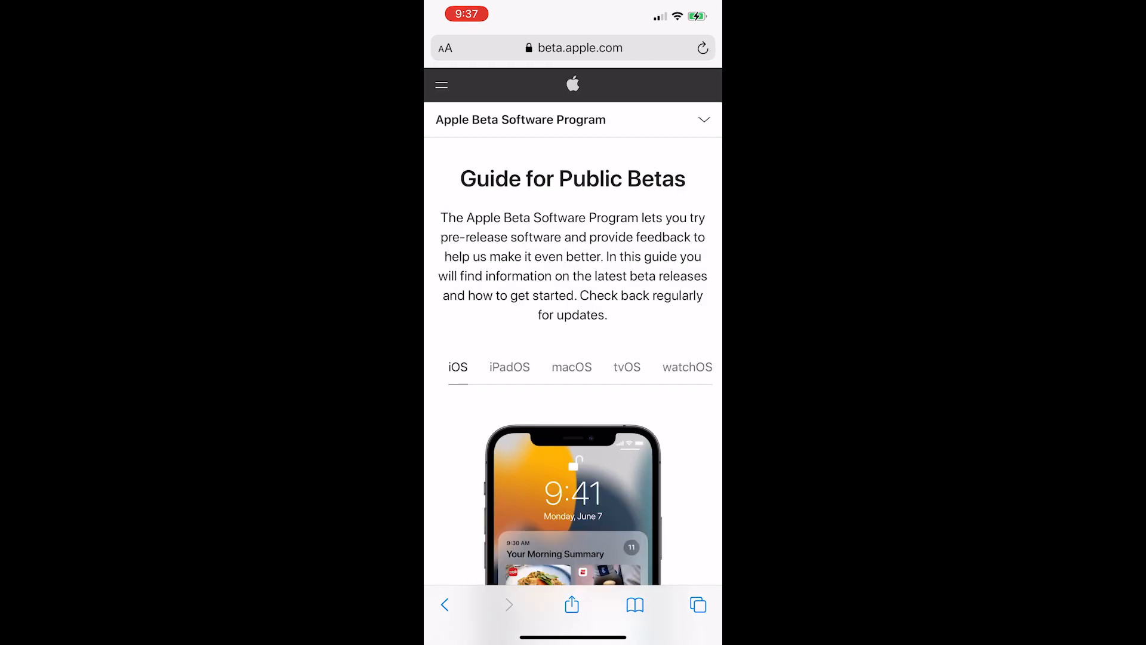
scroll("down", 3)
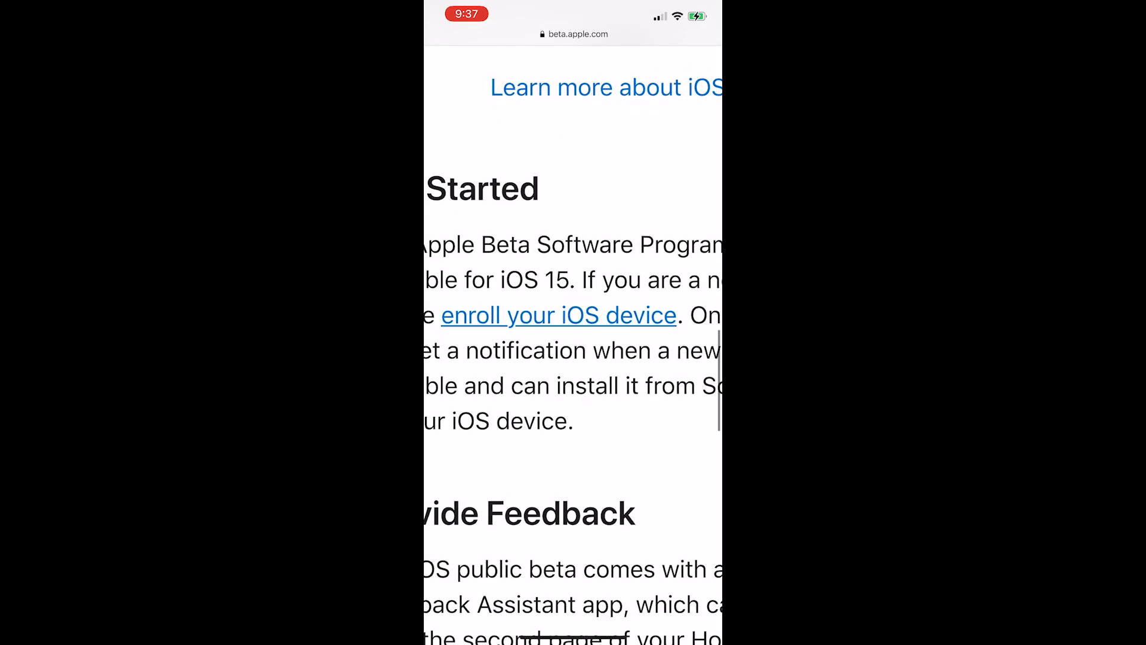
left_click(558, 316)
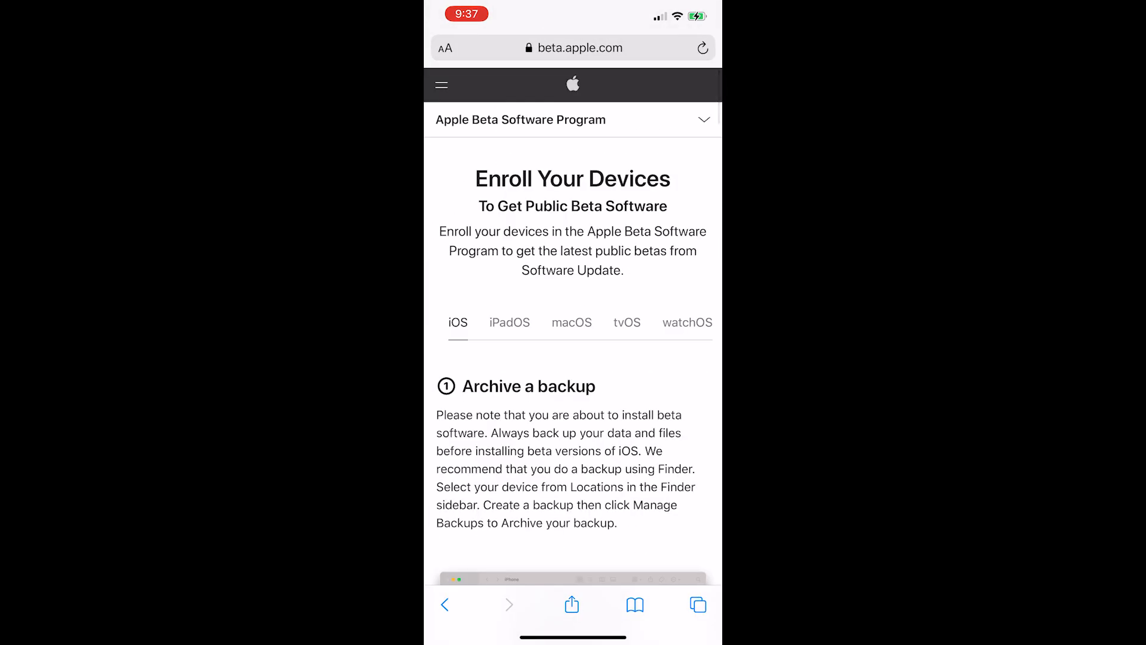
scroll("down", 3)
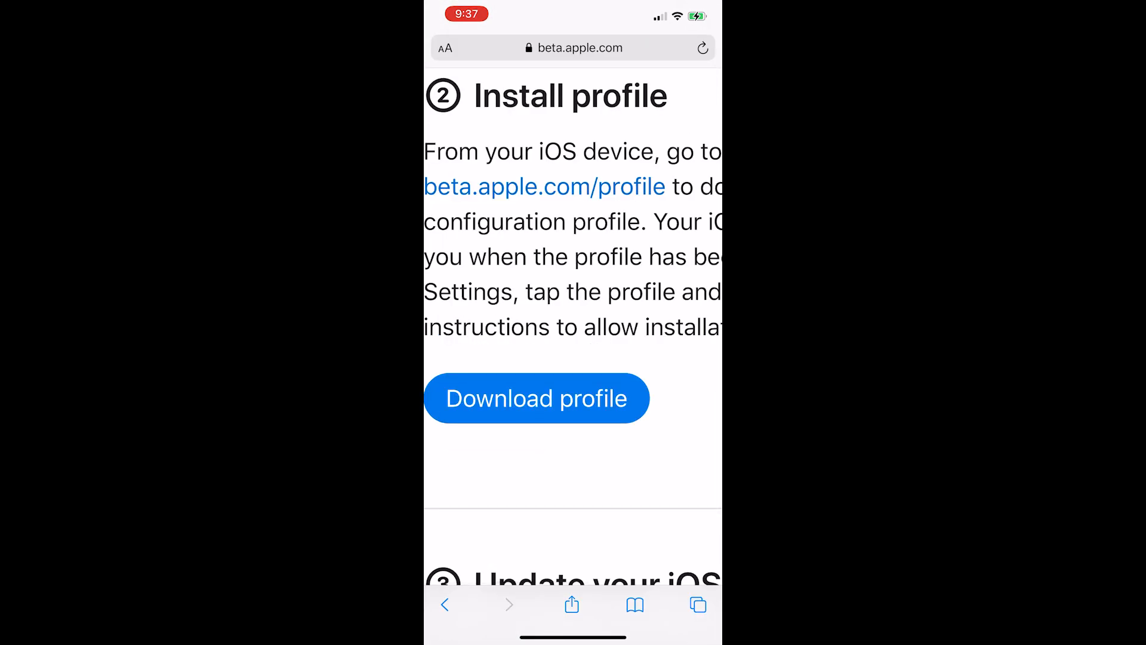
Step: Download the beta profile, install it from Settings' Profile Downloaded, and return home
left_click(536, 397)
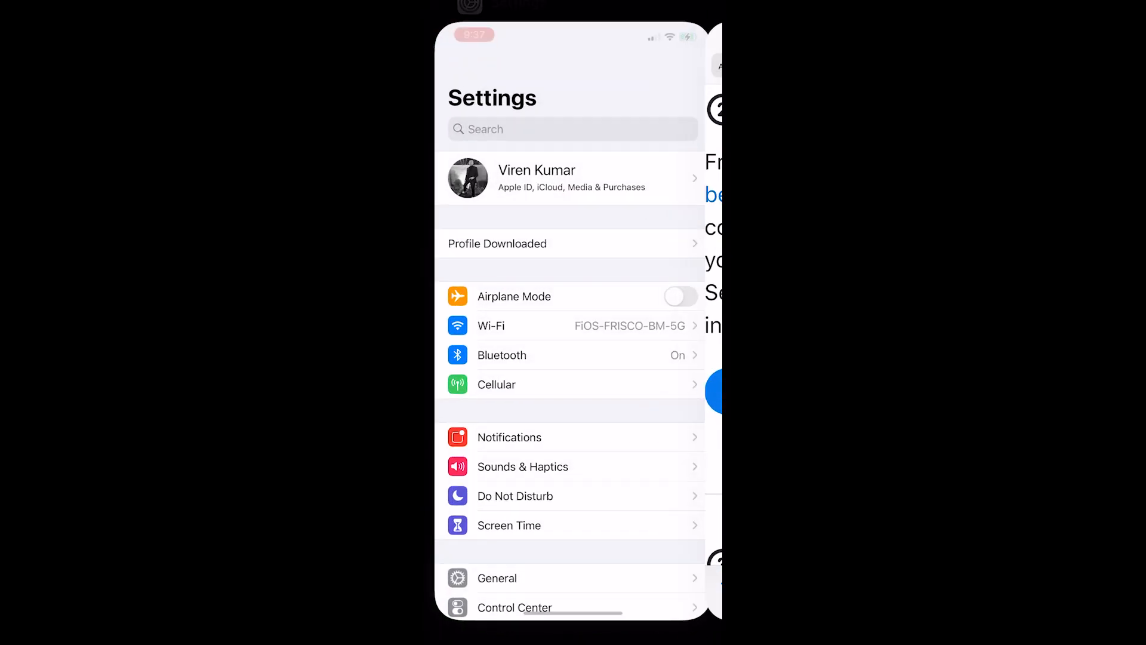
left_click(497, 244)
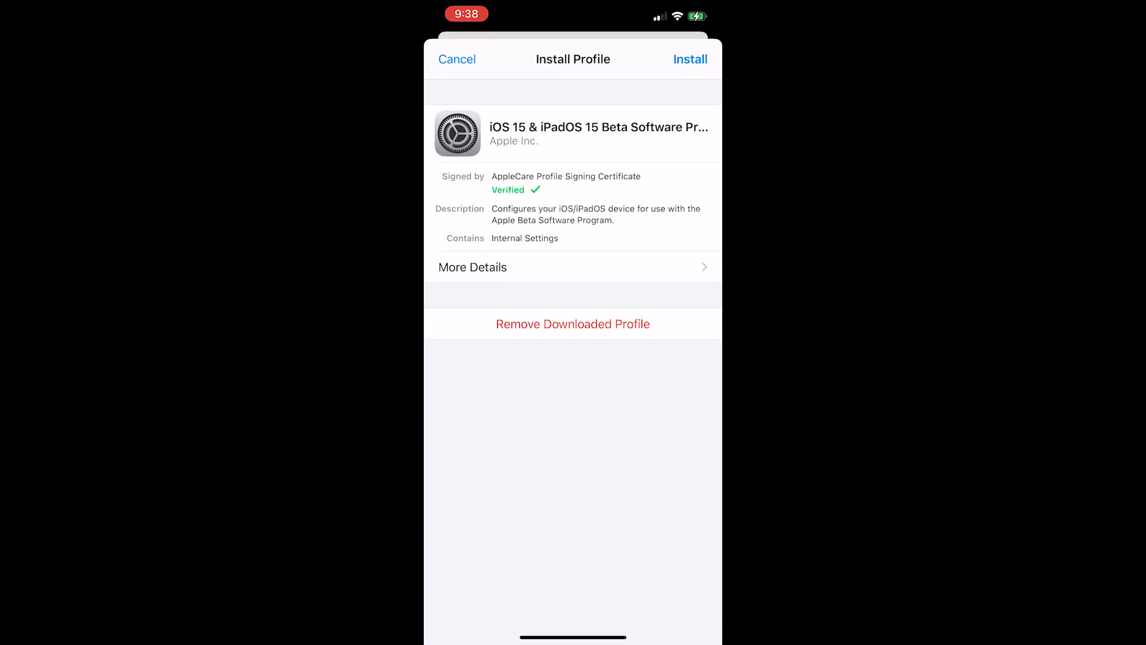
left_click(689, 59)
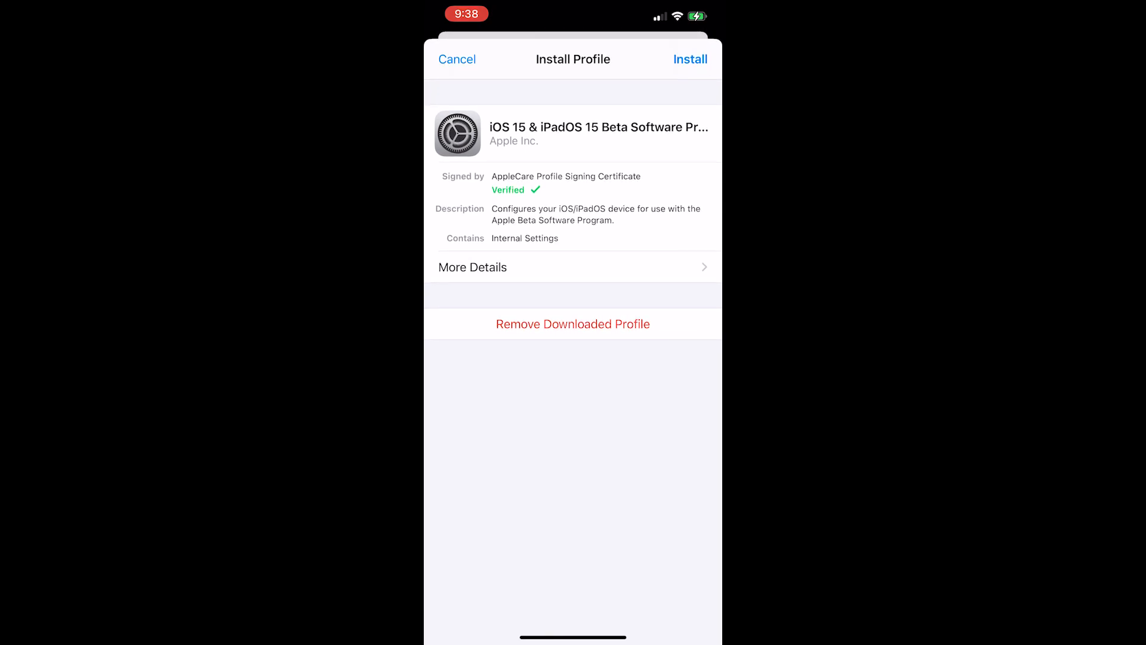
left_click(457, 60)
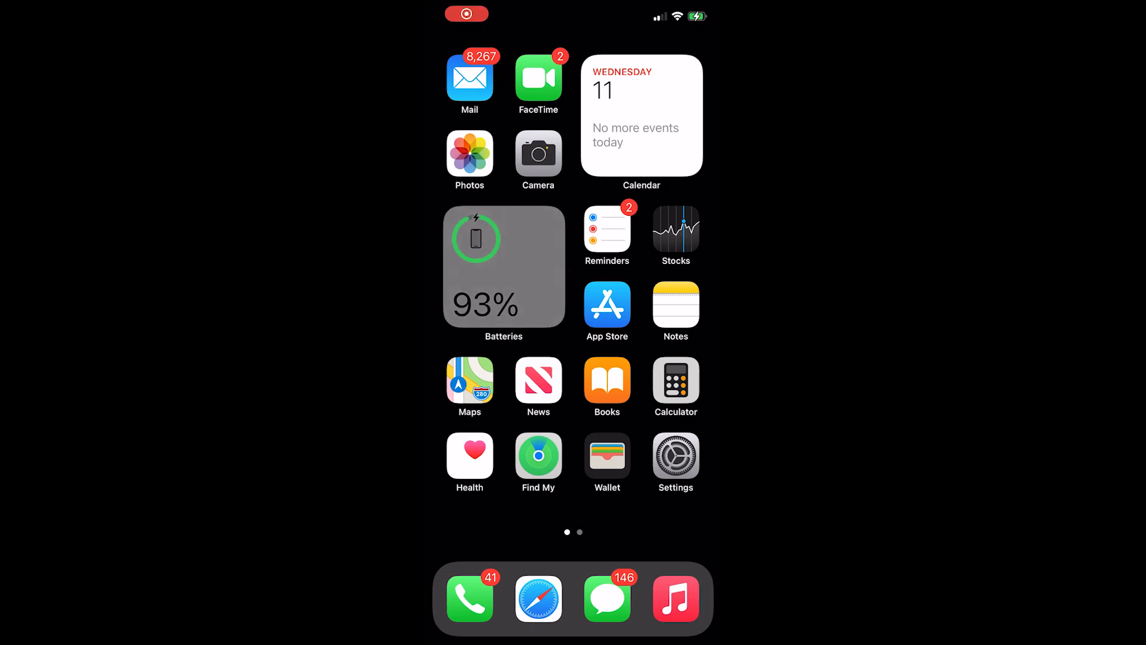
Step: Start the iOS 15 Public Beta 4 download via General > Software Update, authorizing with the passcode
left_click(673, 464)
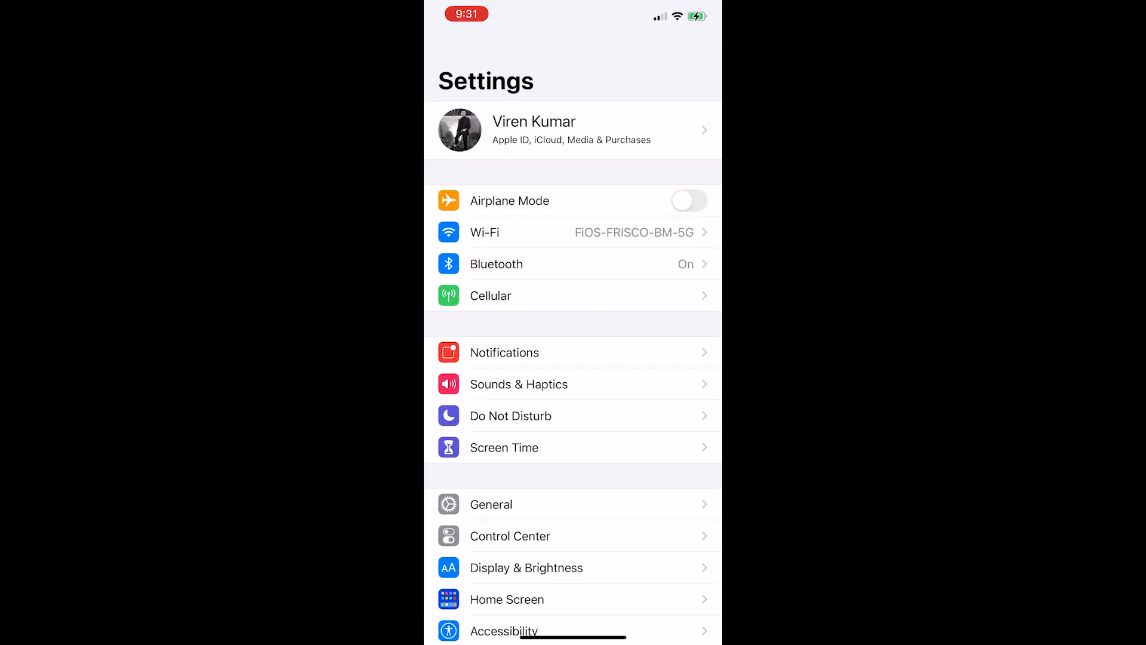
left_click(491, 504)
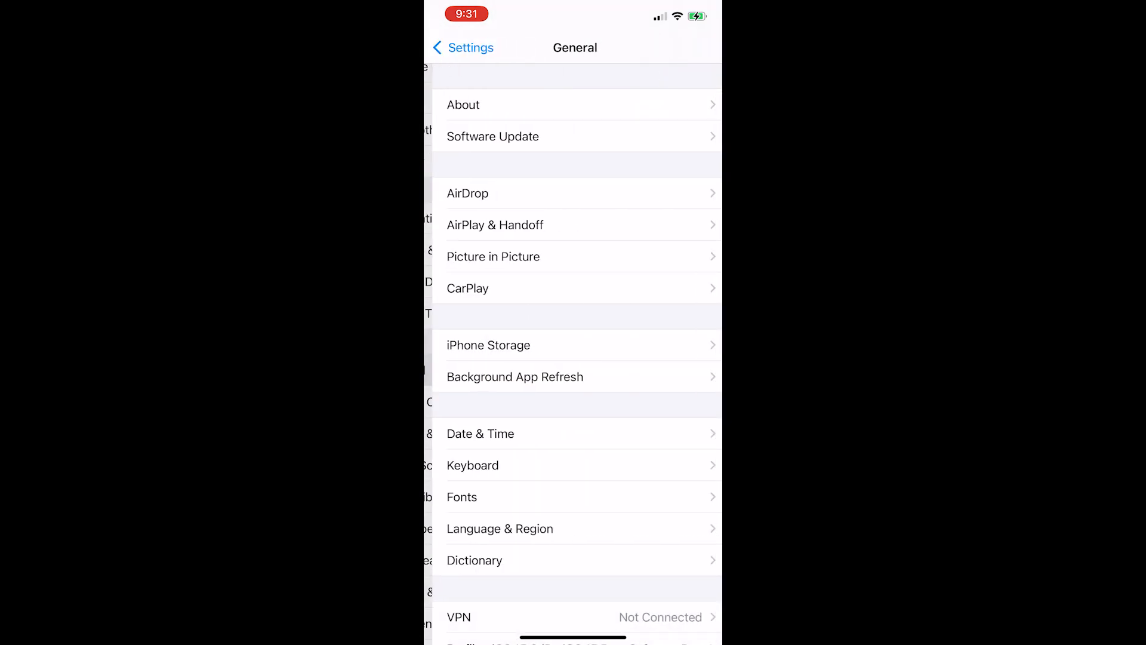
left_click(494, 136)
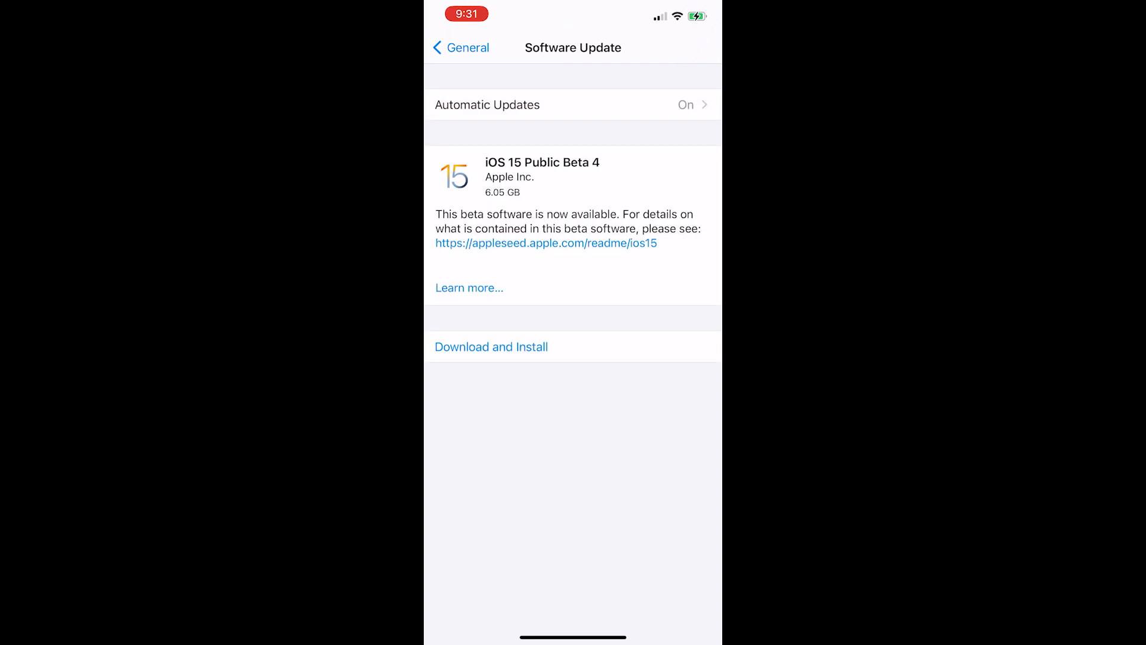
left_click(490, 346)
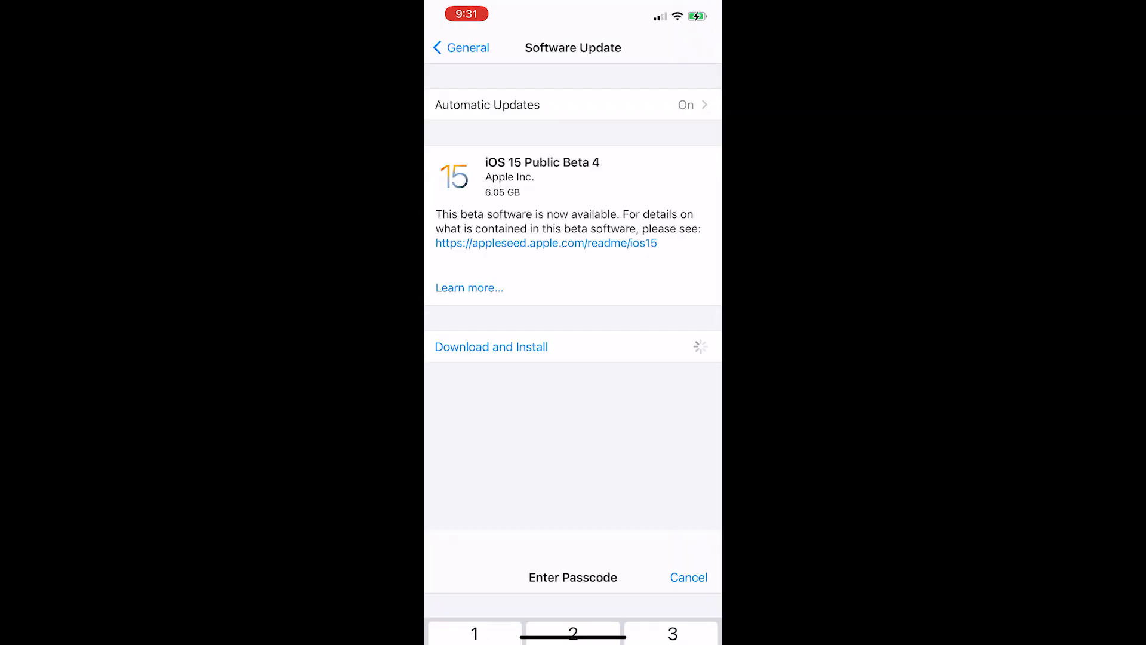
key("enter")
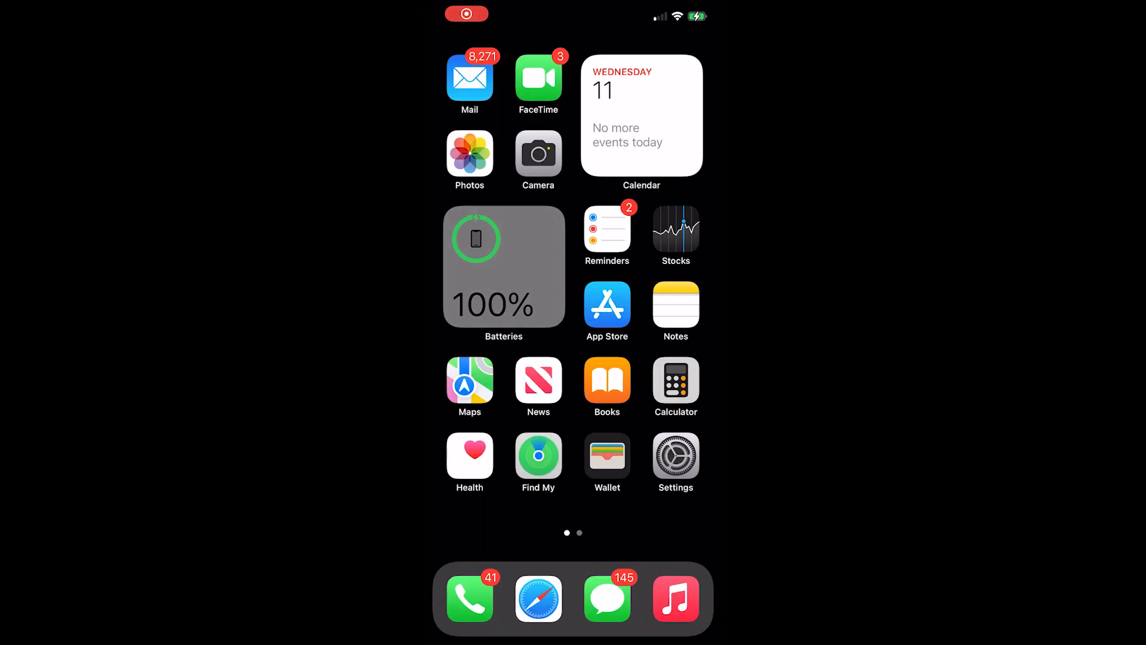
Step: Launch Discord and follow the Mach Mobile download link to its TestFlight invitation
type("discord")
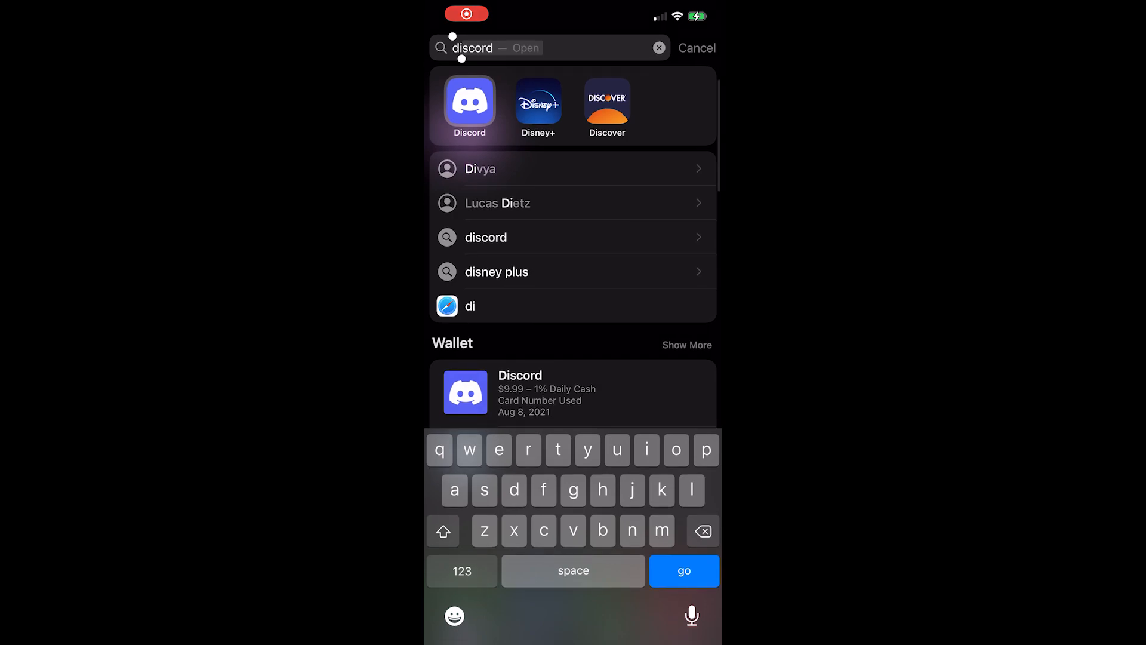
left_click(470, 103)
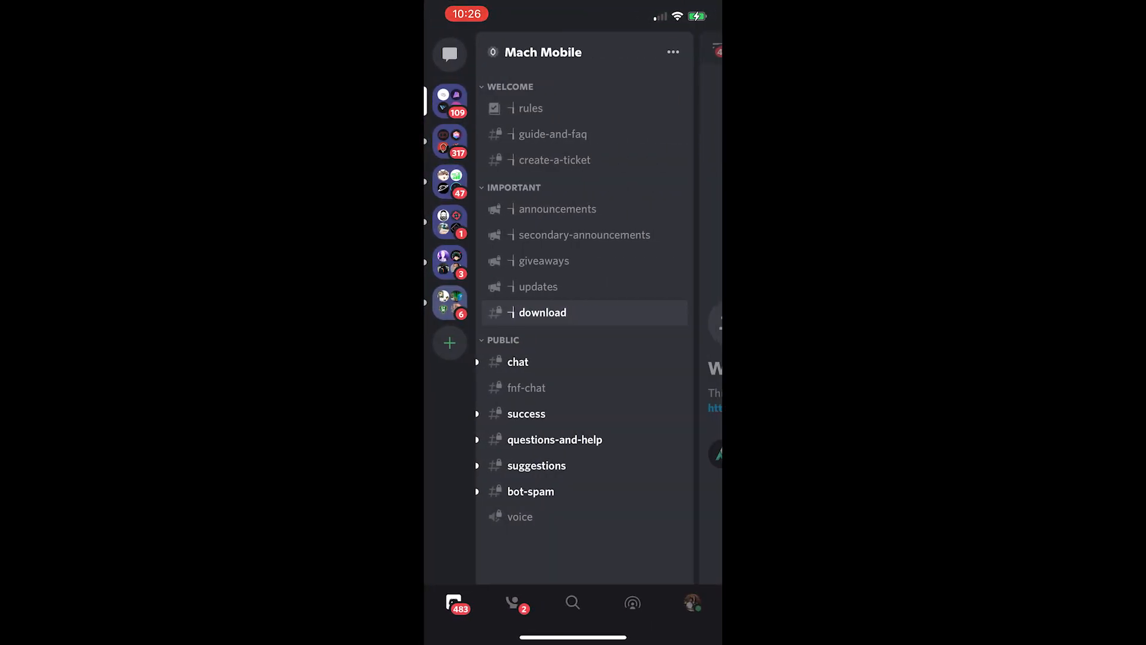
left_click(542, 311)
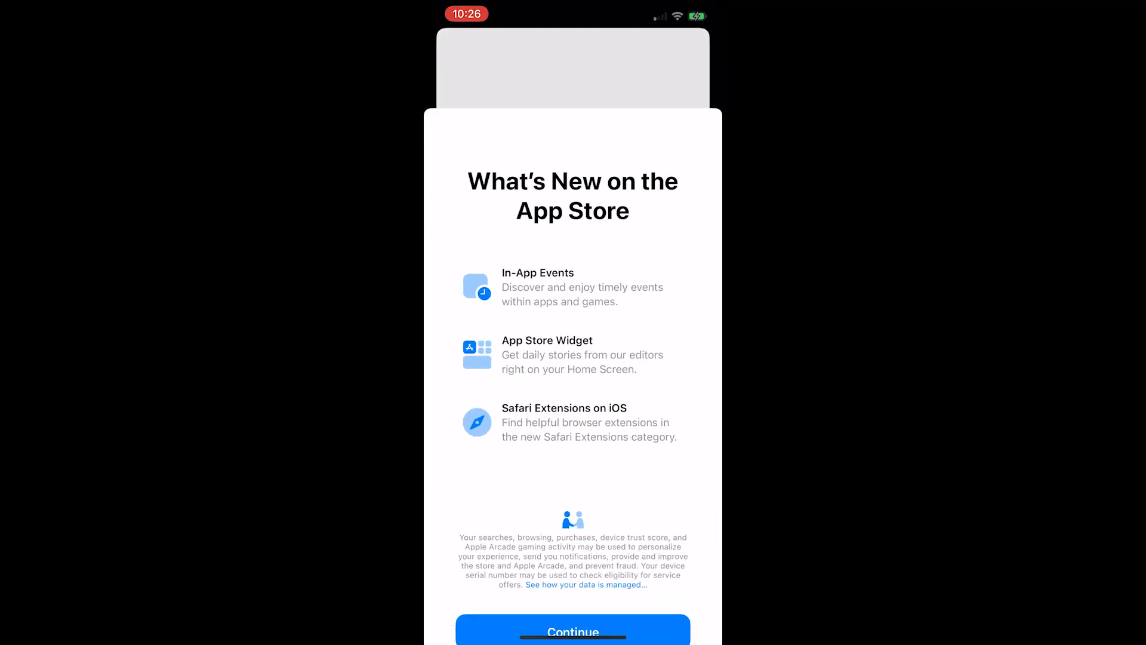
left_click(572, 632)
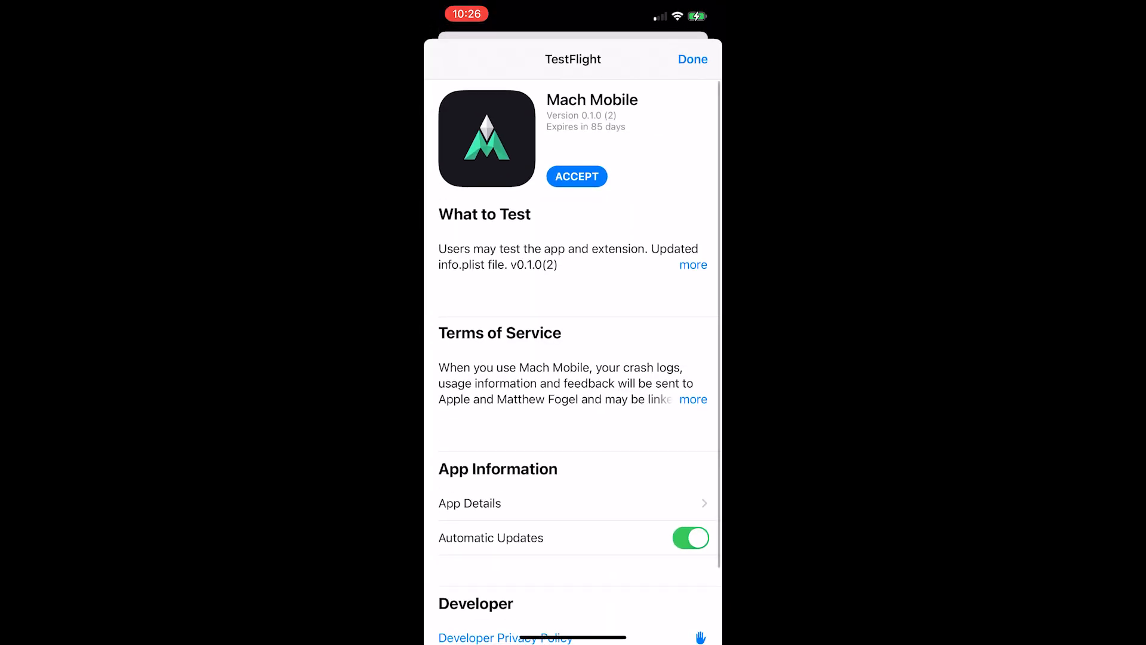
Step: Accept the Mach Mobile TestFlight invitation so the app installs
left_click(575, 177)
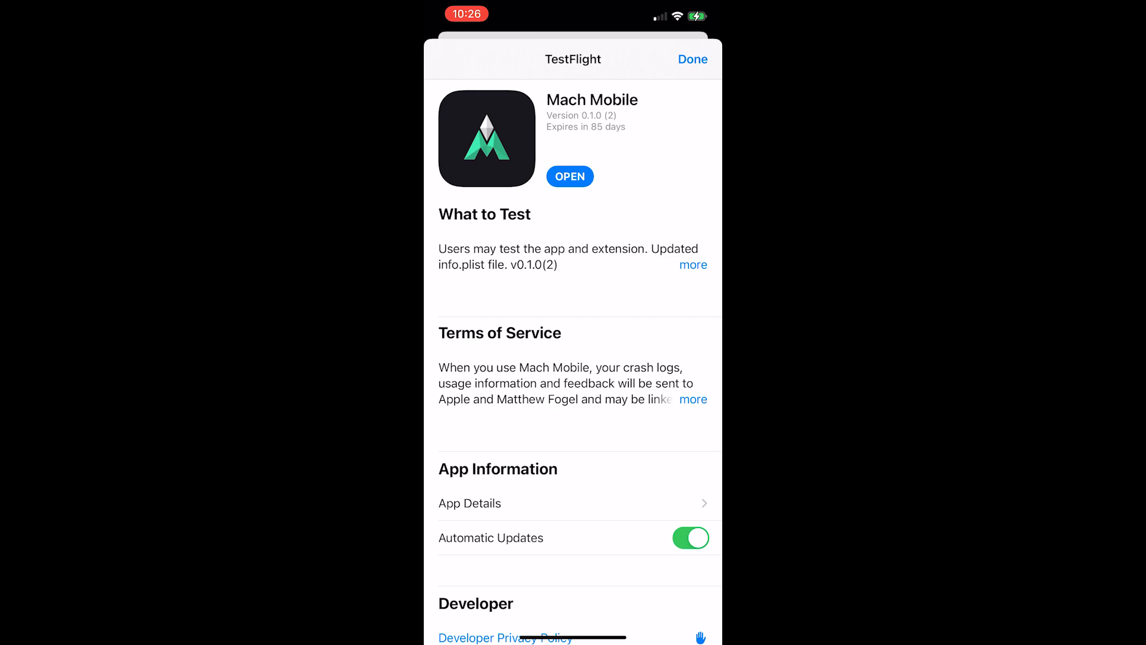
left_click(570, 177)
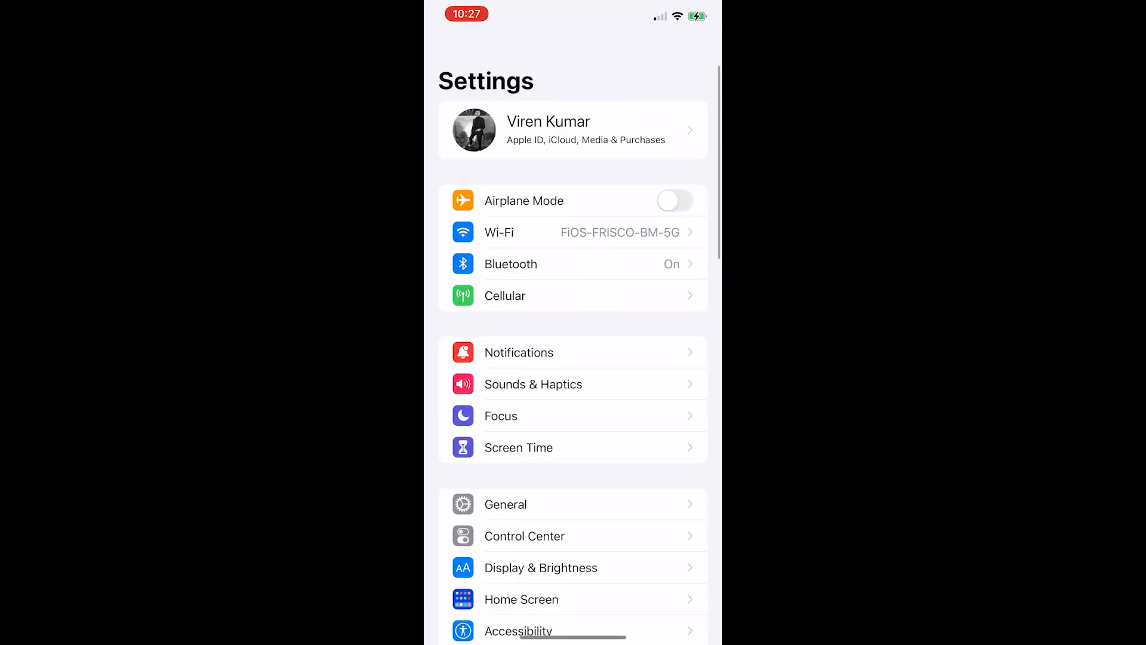
Step: Visit Safari's extension settings in iOS Settings
scroll("down", 3)
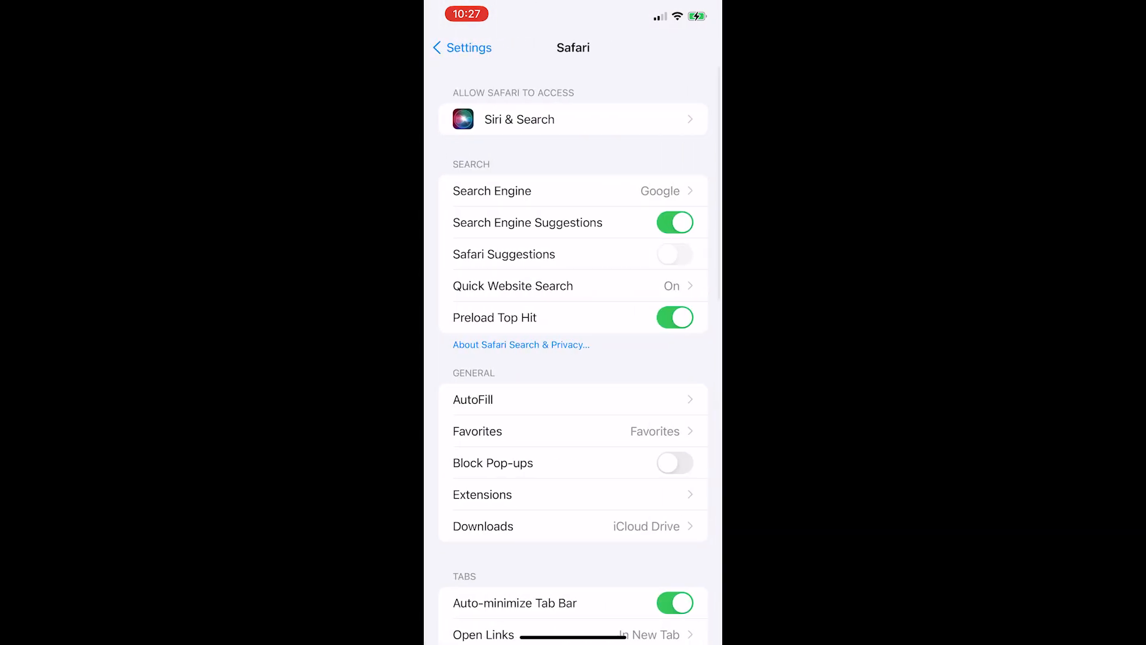
left_click(483, 494)
type("target")
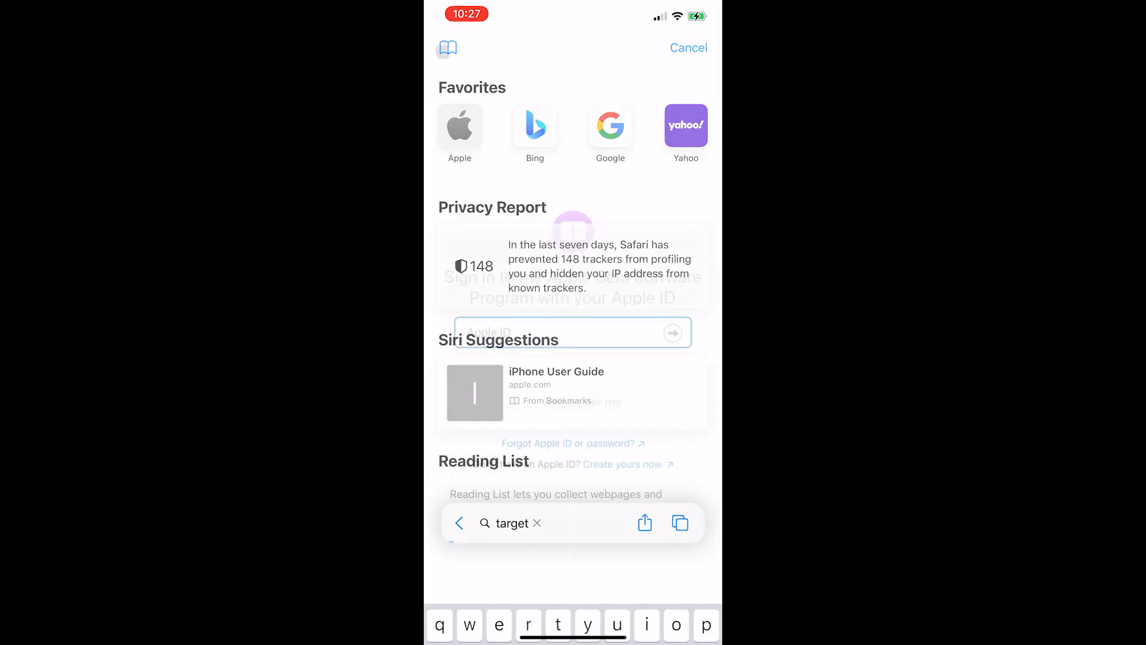
Step: Run Mach Mobile on target.com from the share sheet and grant it Always Allow access
key("Enter")
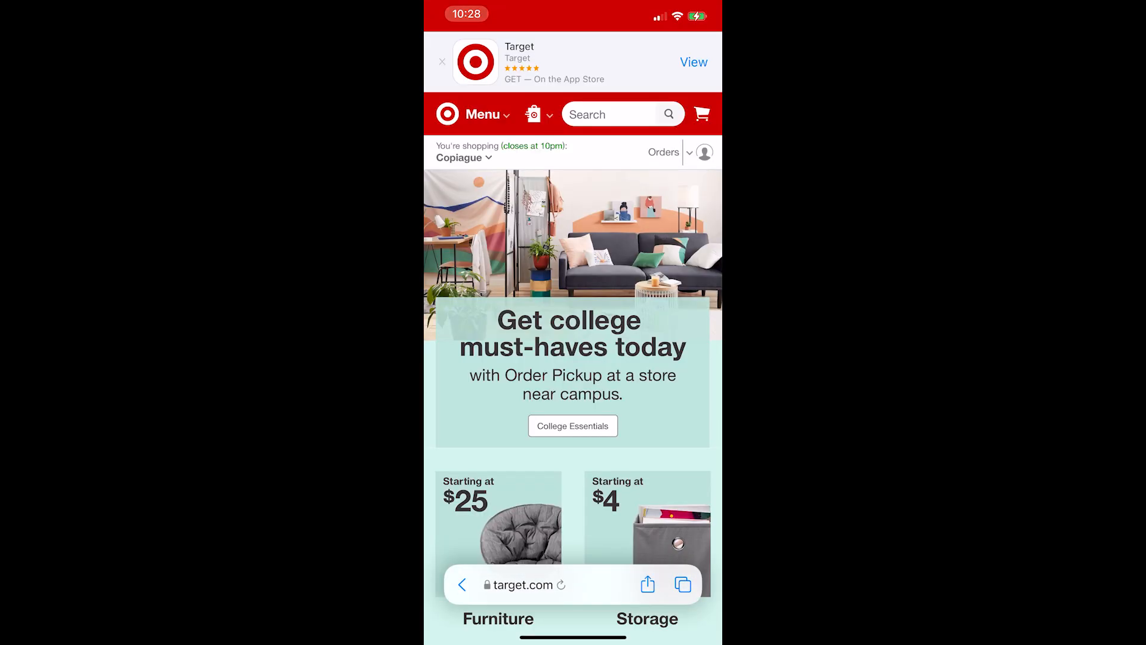
left_click(646, 584)
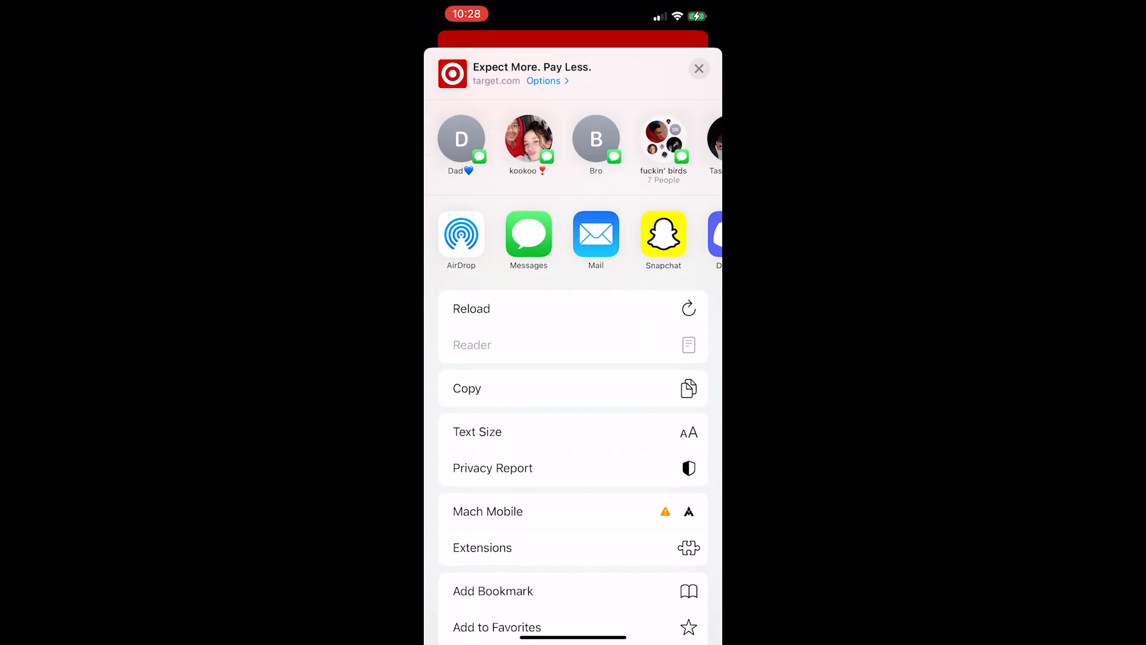
left_click(488, 511)
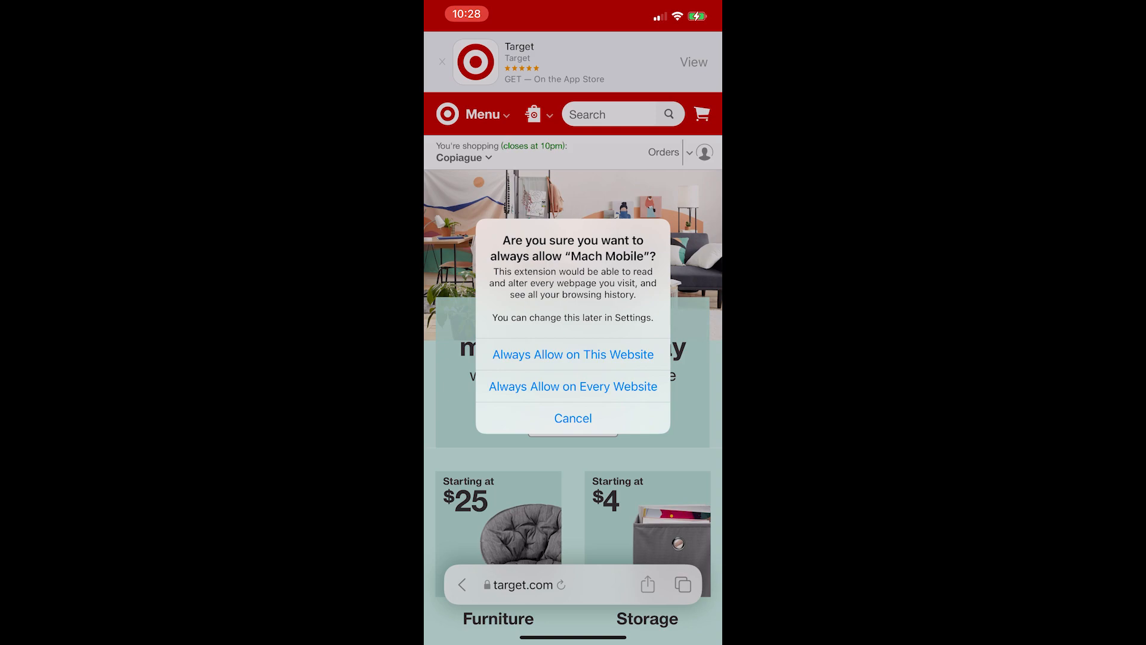
left_click(572, 353)
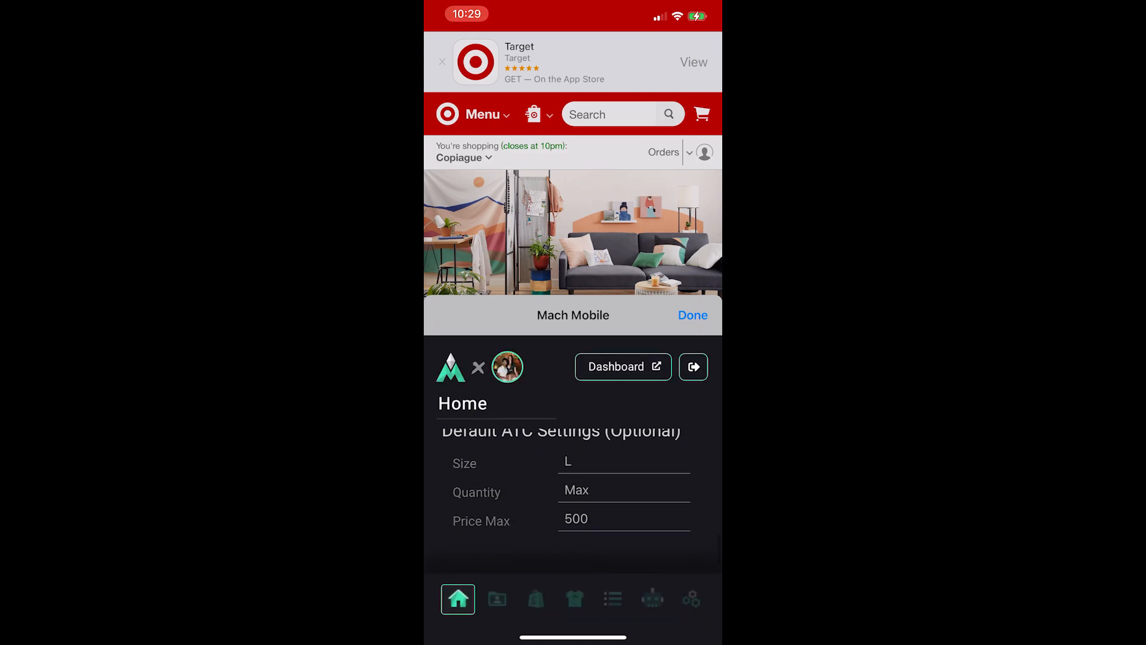
left_click(497, 598)
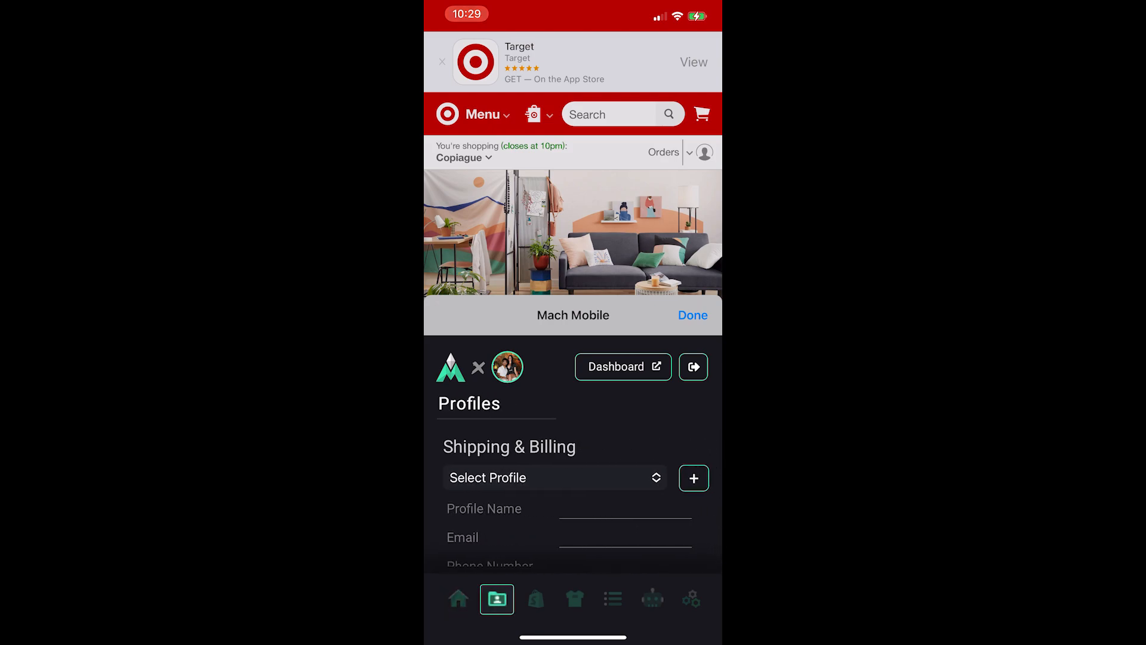
left_click(614, 598)
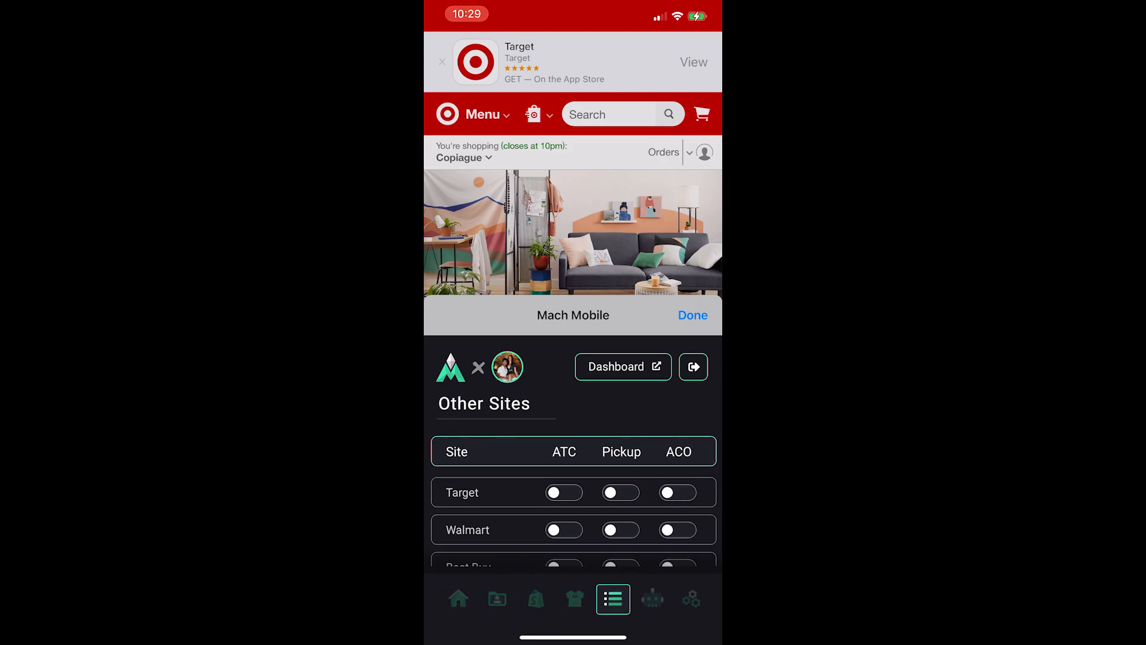
left_click(457, 599)
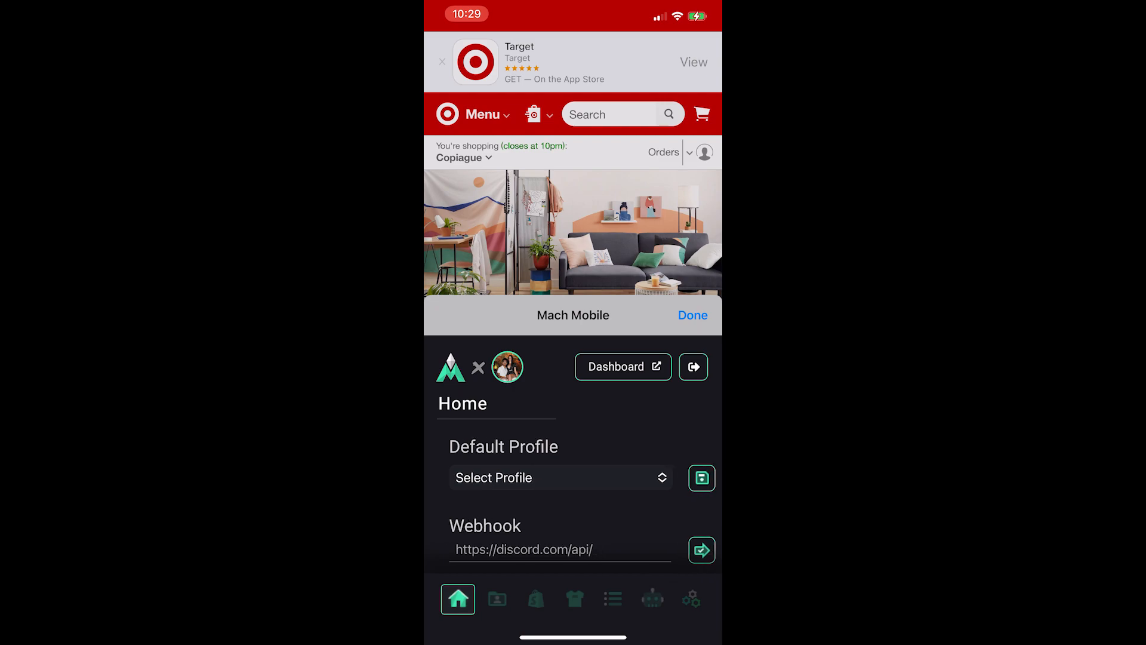